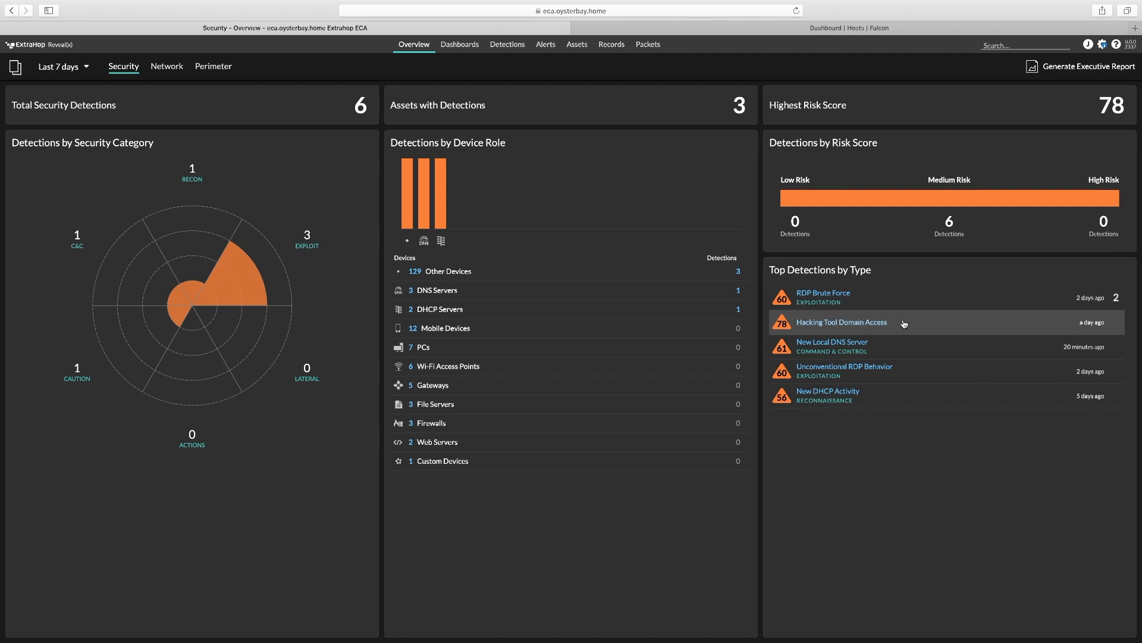
mouse_move(864, 323)
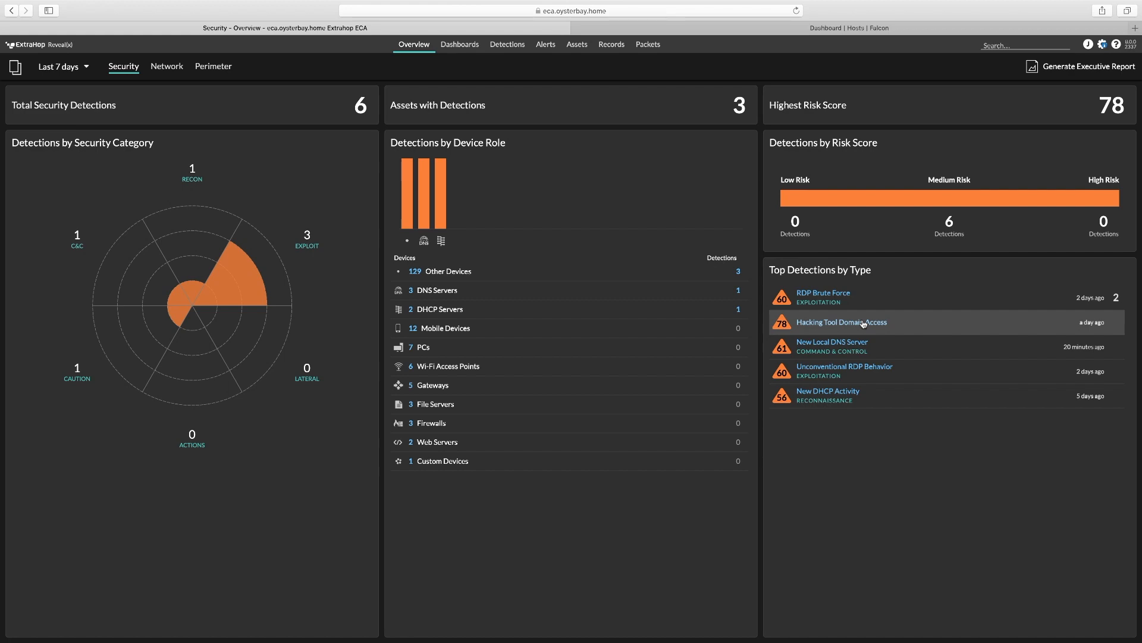
- Open the Hacking Tool Domain Access detection from Top Detections by Type
left_click(841, 321)
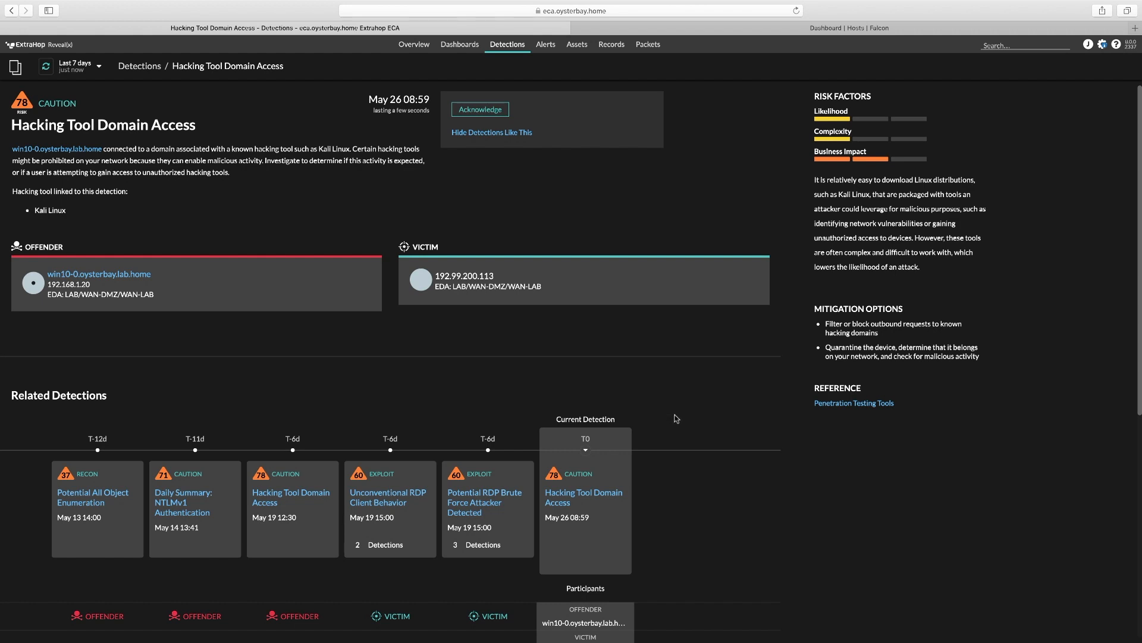
- Review Related Detections and the one Investigate Record, then go to Dashboards
scroll("down", 3)
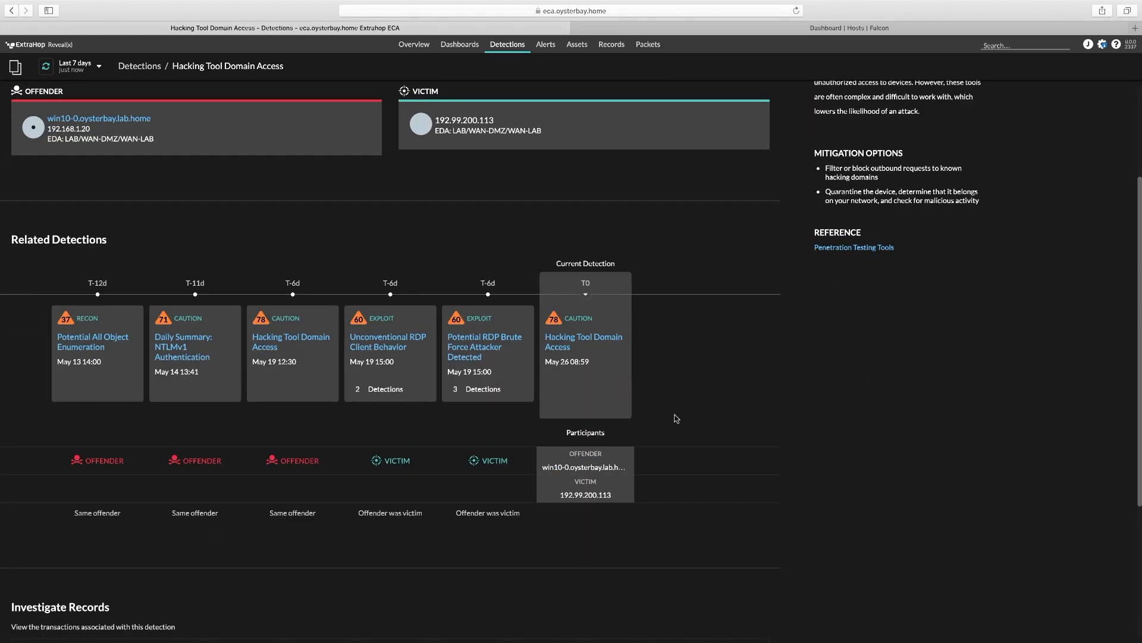
scroll("down", 3)
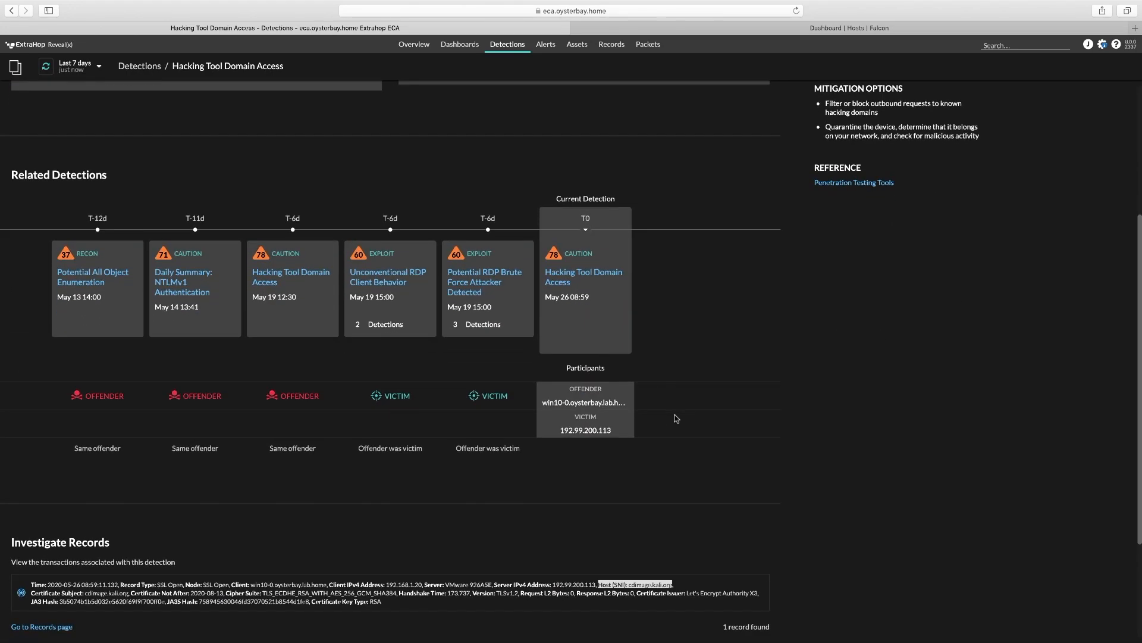
scroll("down", 3)
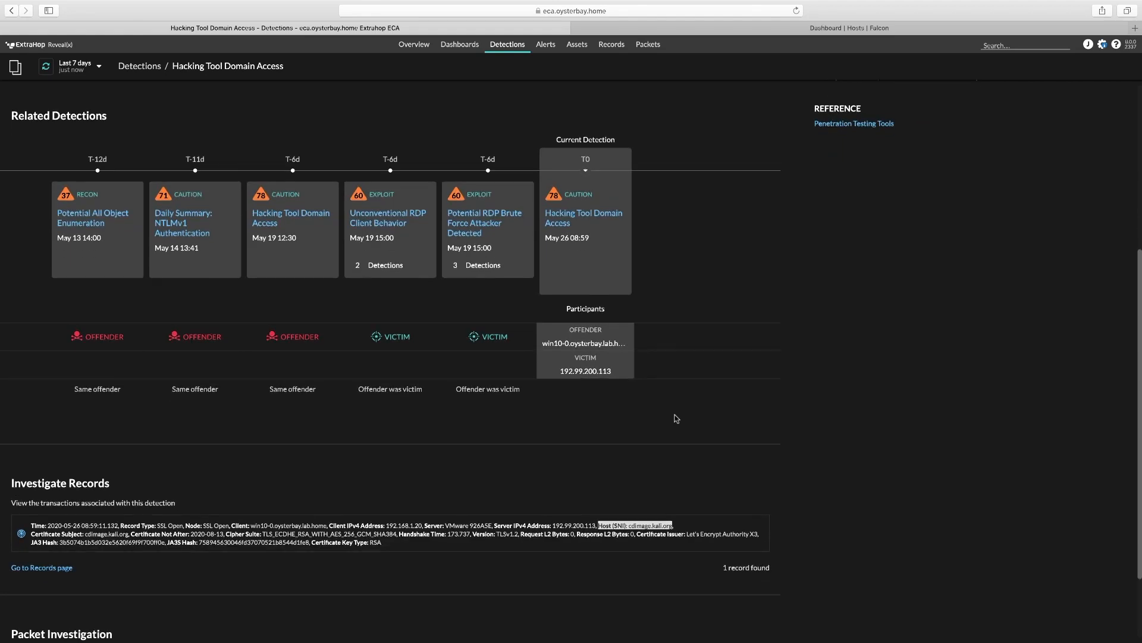
scroll("down", 3)
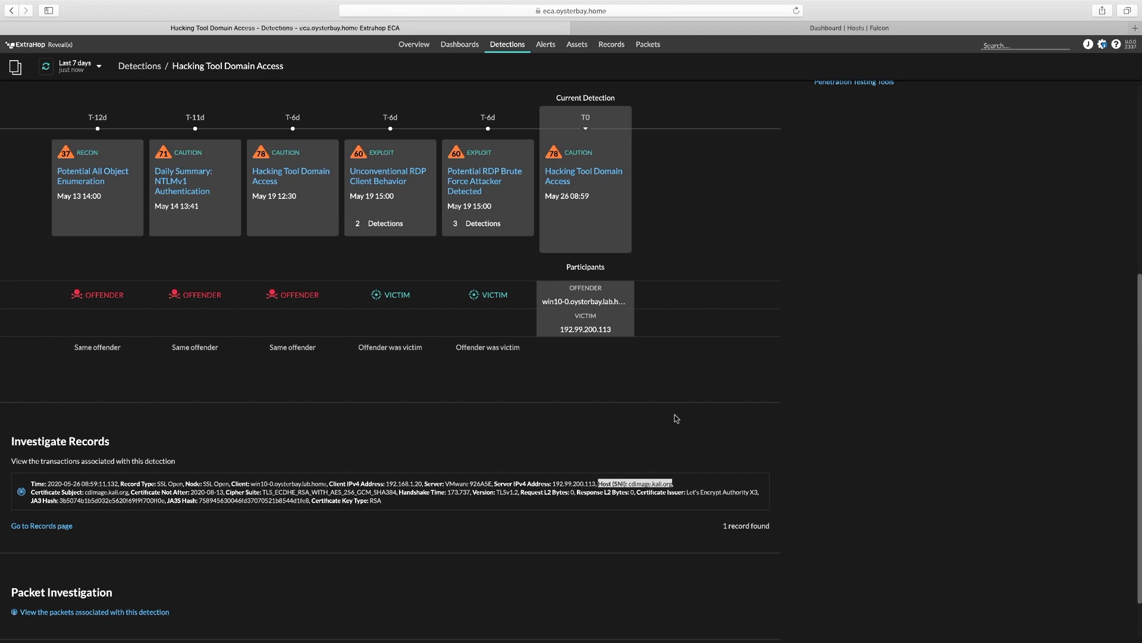
left_click(460, 45)
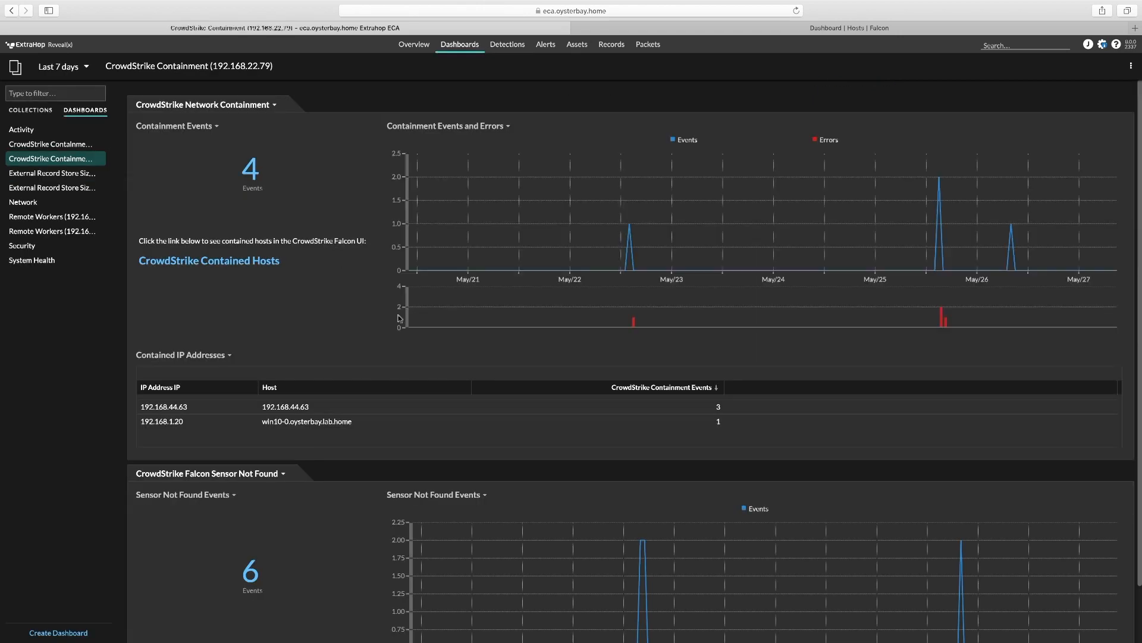
- Review the Contained IP Addresses table on the CrowdStrike Containment dashboard
scroll("down", 3)
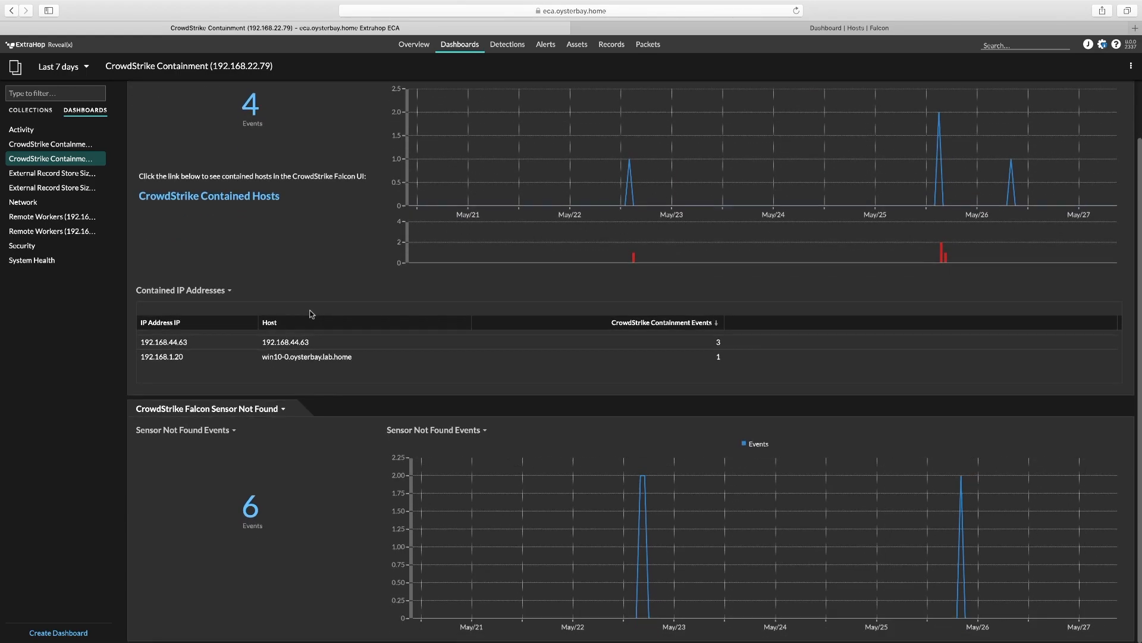
scroll("up", 3)
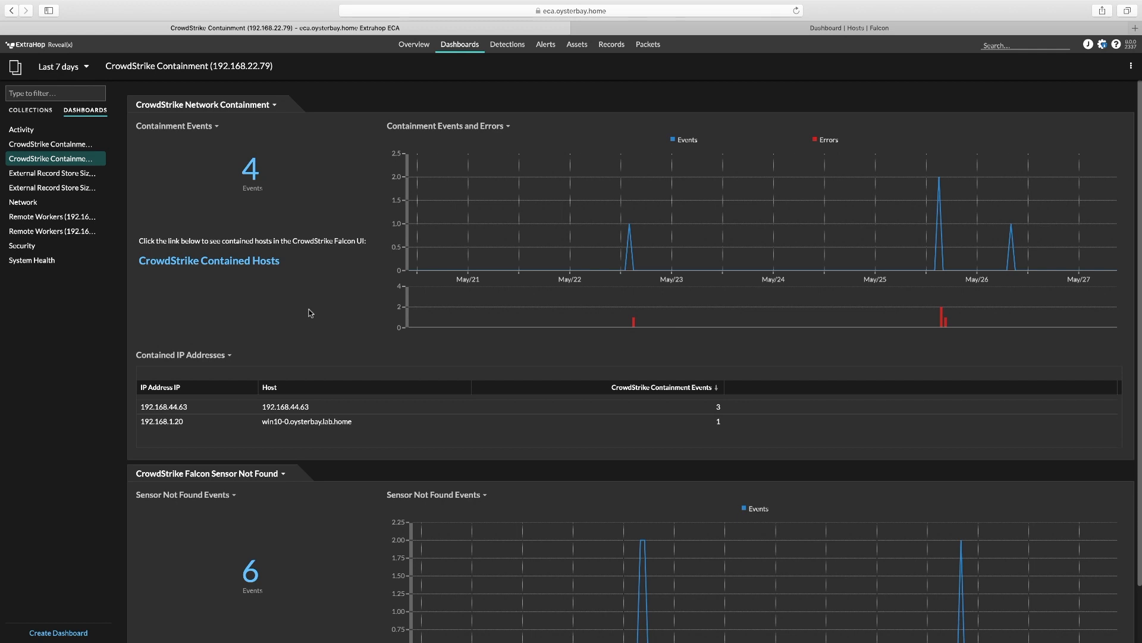
mouse_move(299, 347)
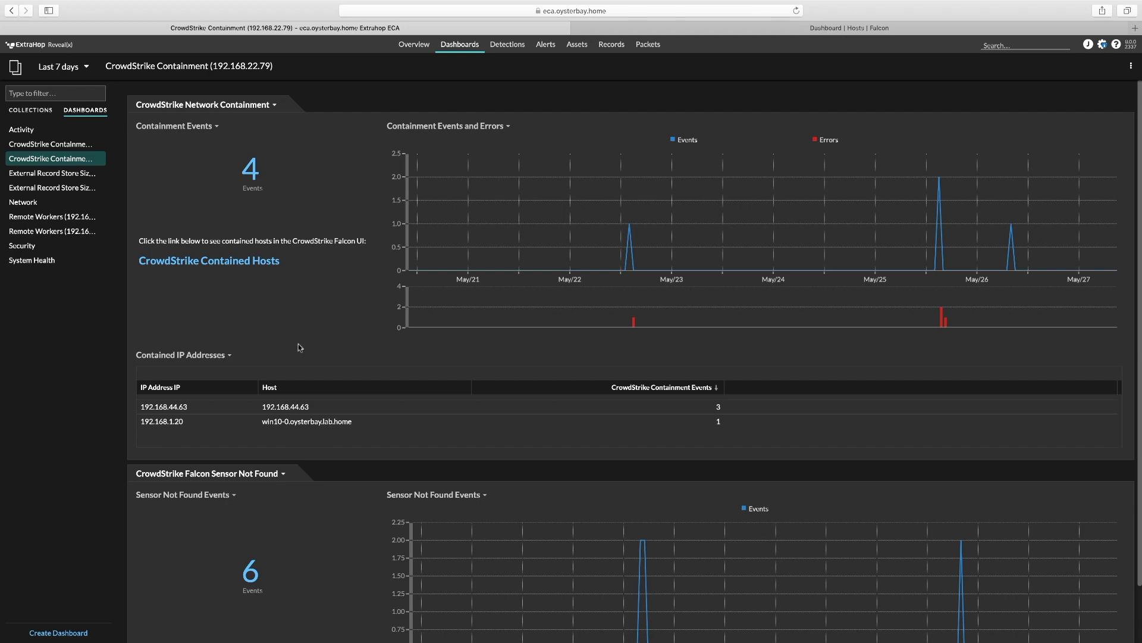
- Show the containment records for host win10-0, then switch to the Falcon console
left_click(307, 420)
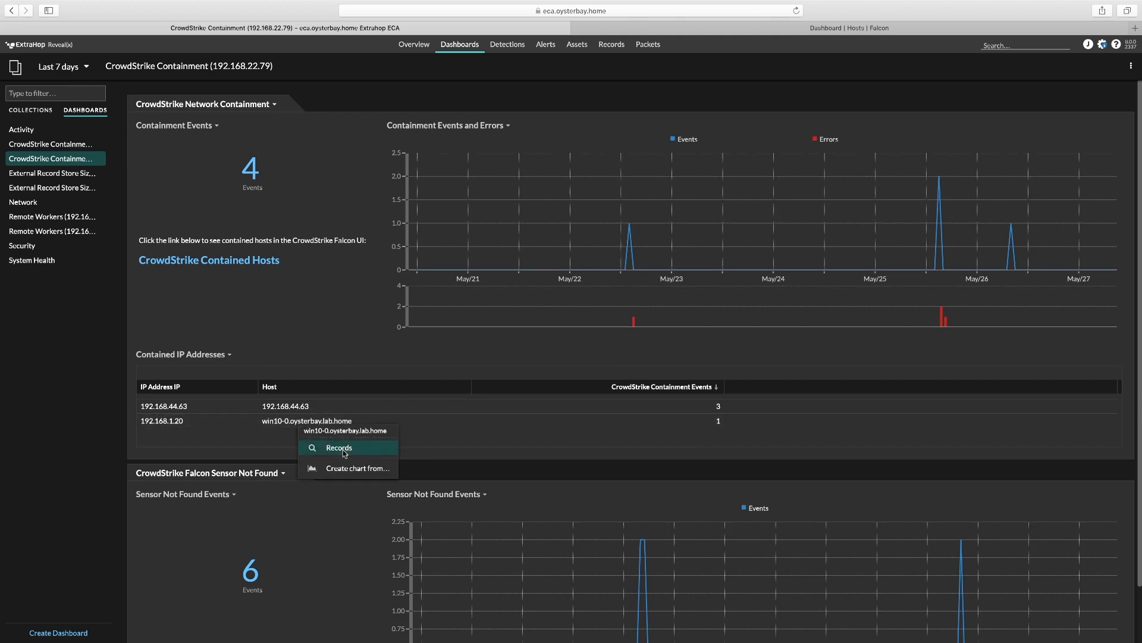
left_click(338, 448)
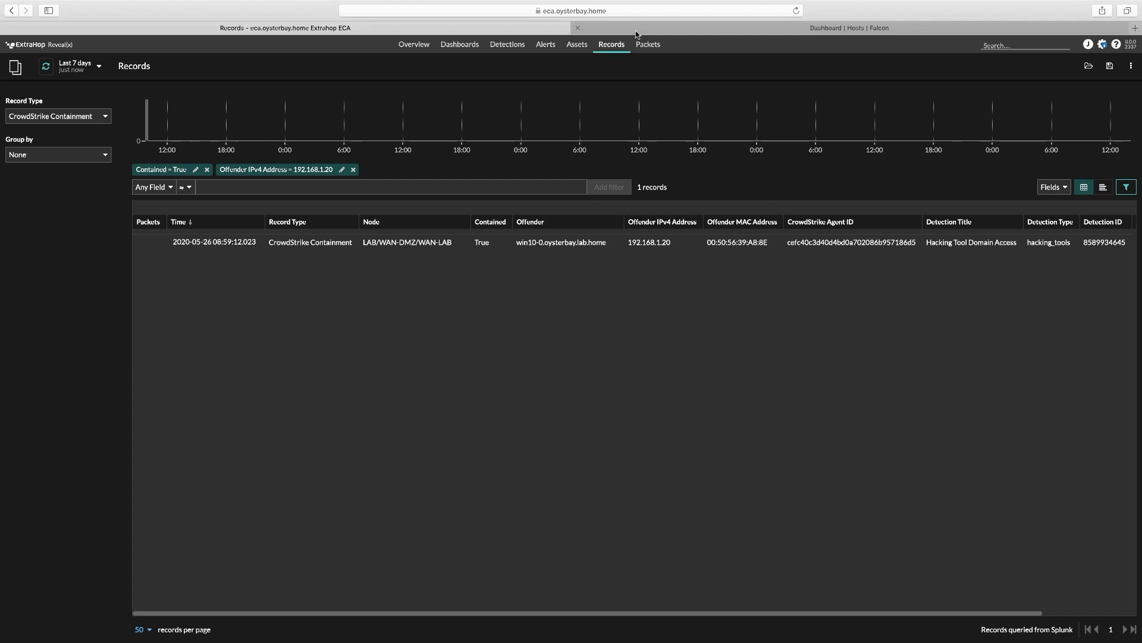
left_click(849, 27)
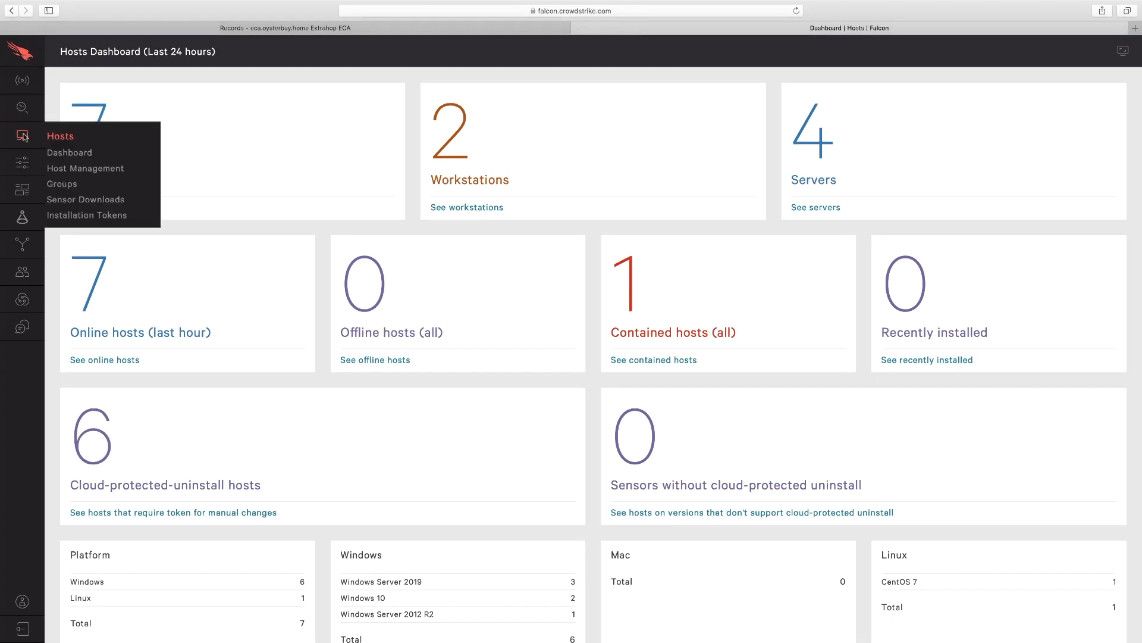
- Open Host Management filtered to Contained hosts, showing only WIN10-0
left_click(619, 290)
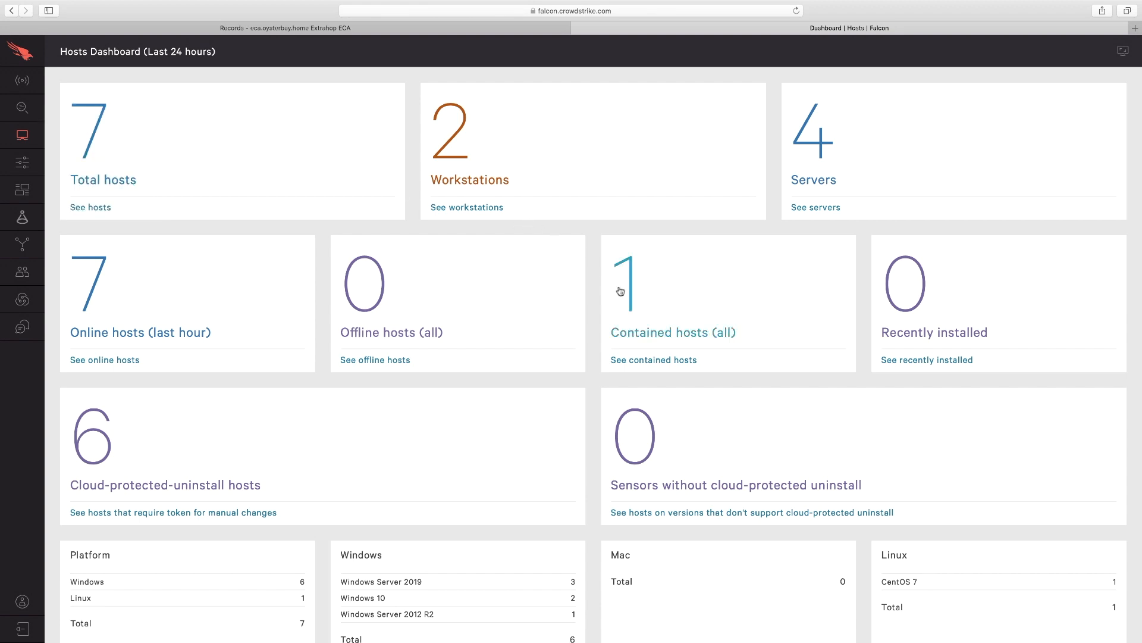
left_click(654, 359)
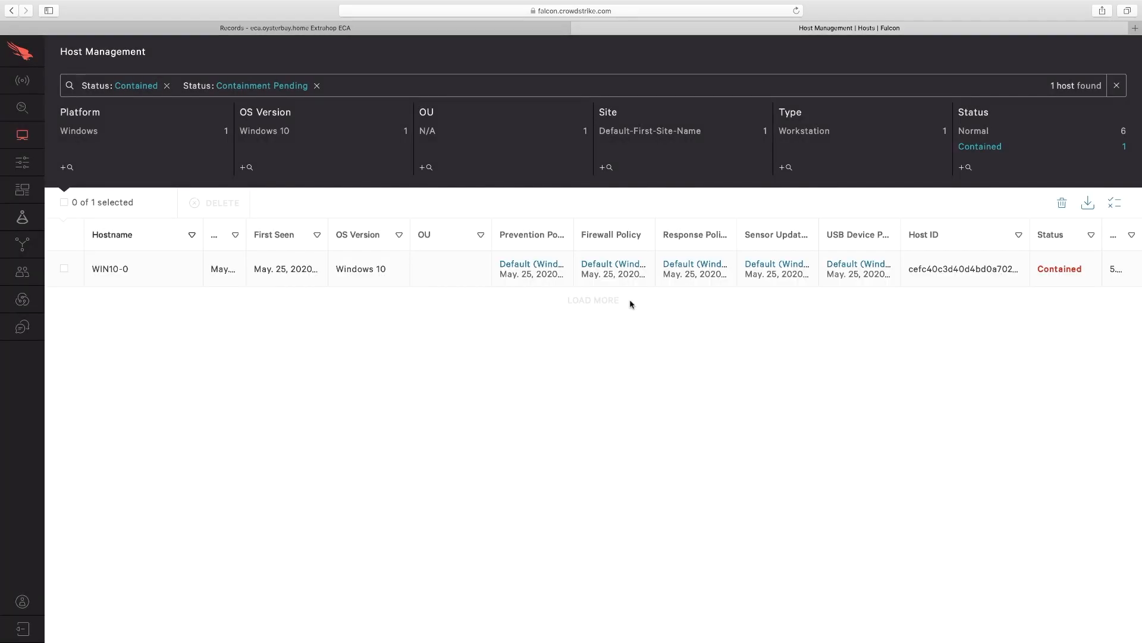
mouse_move(623, 300)
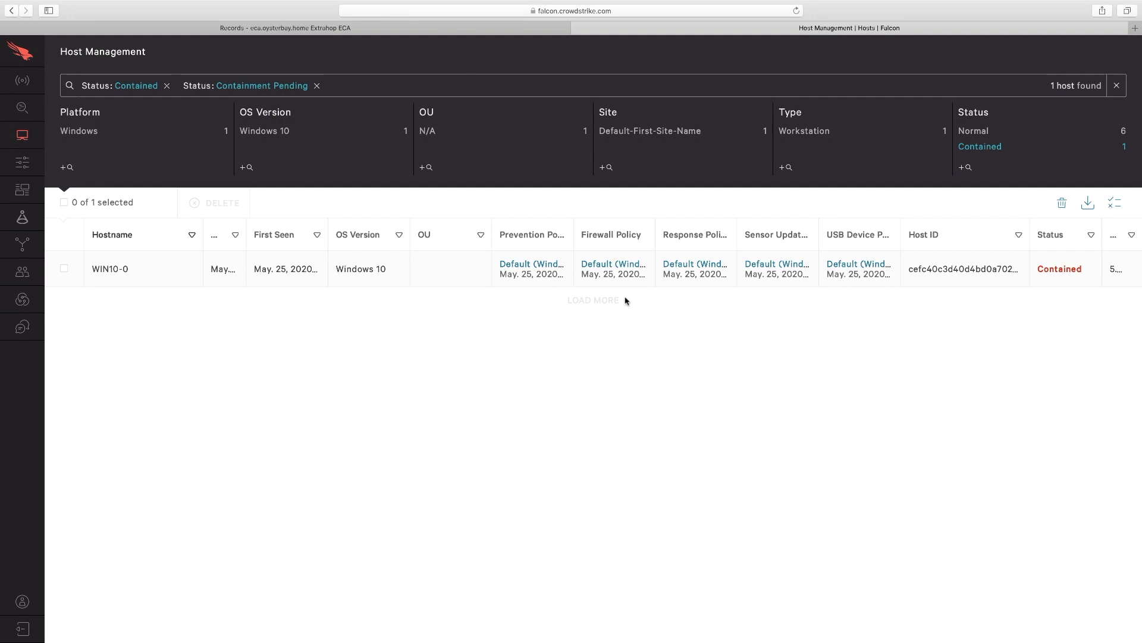
- Lift network containment on host WIN10-0 and confirm, dismissing the notification
left_click(109, 267)
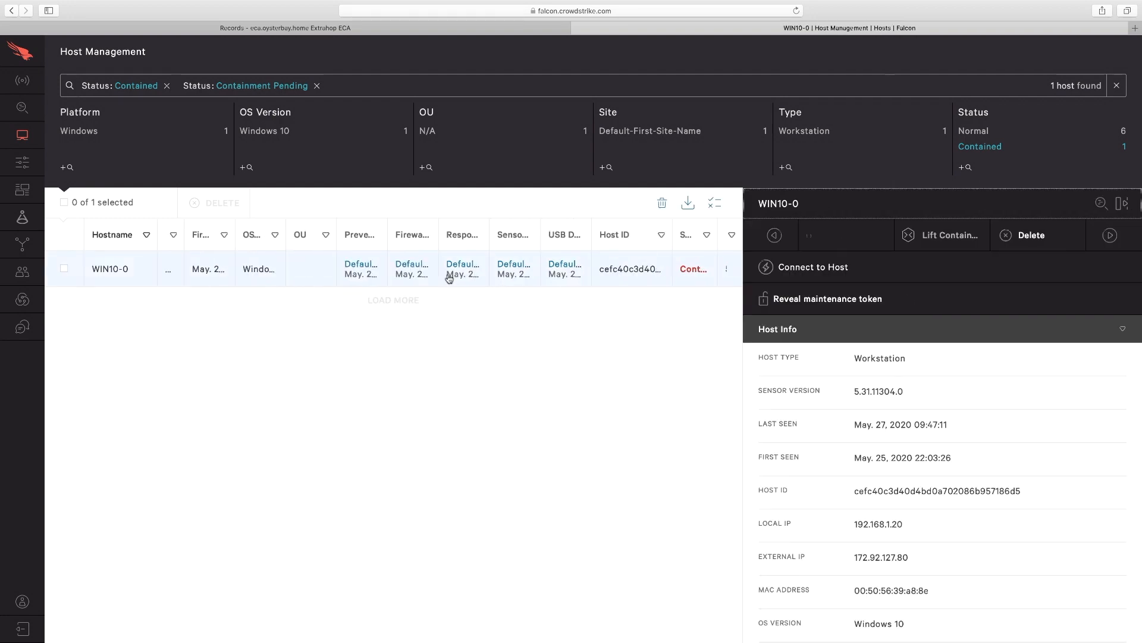
left_click(946, 235)
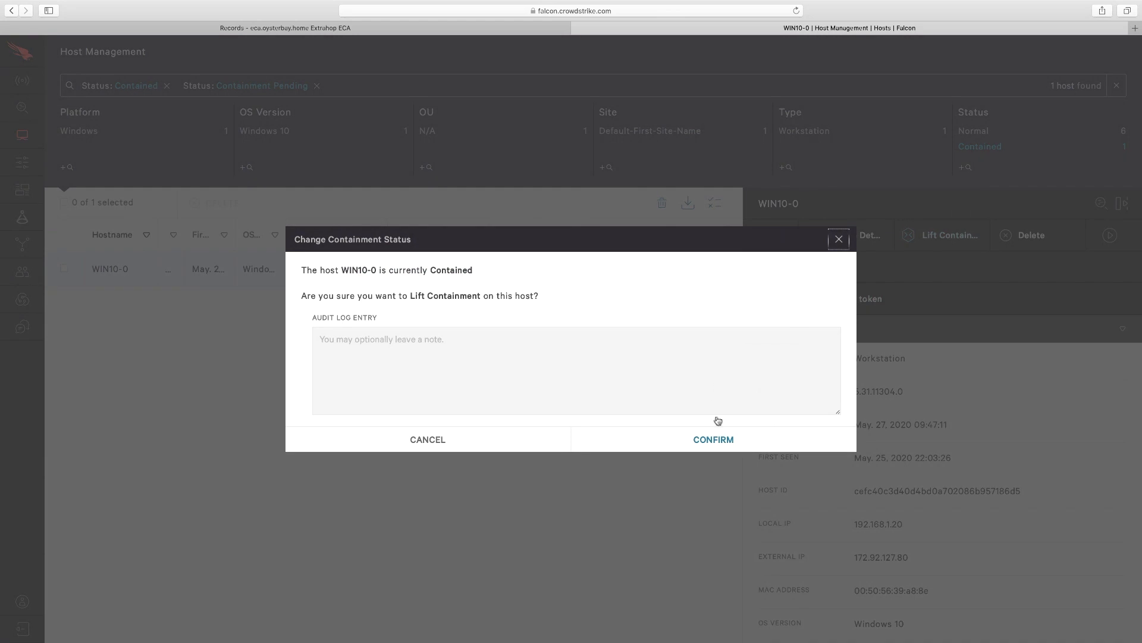
left_click(711, 439)
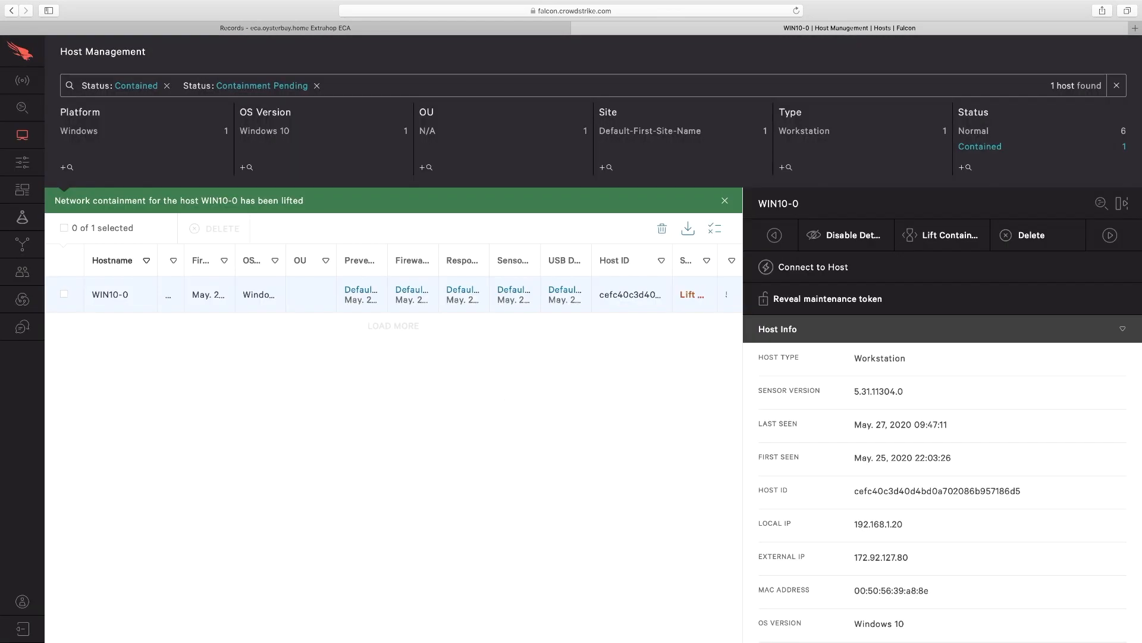
left_click(725, 200)
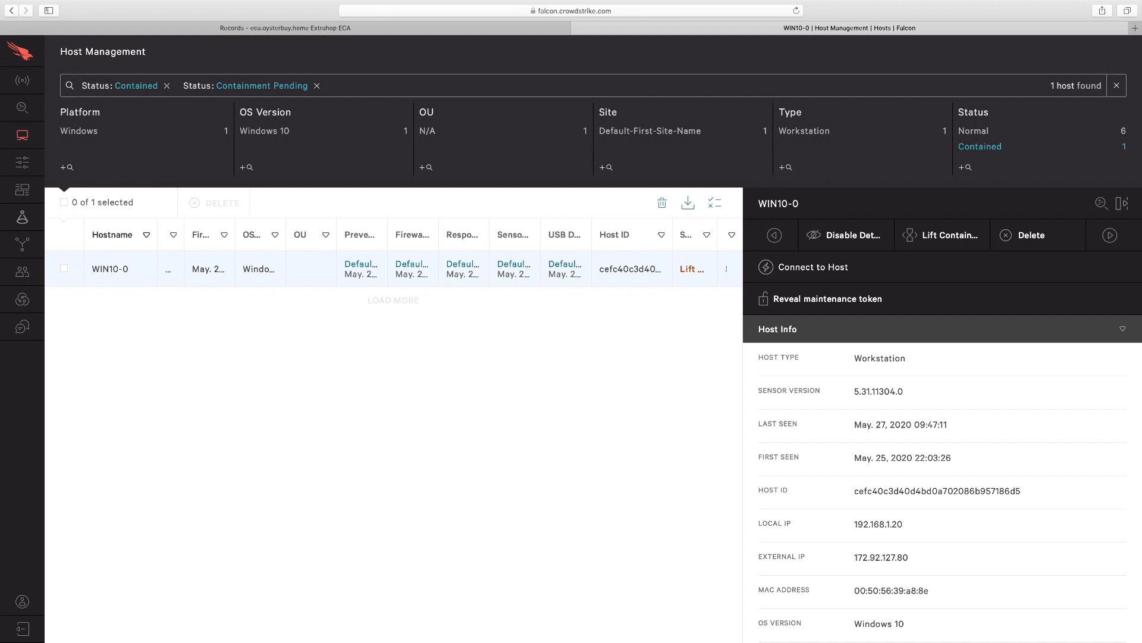